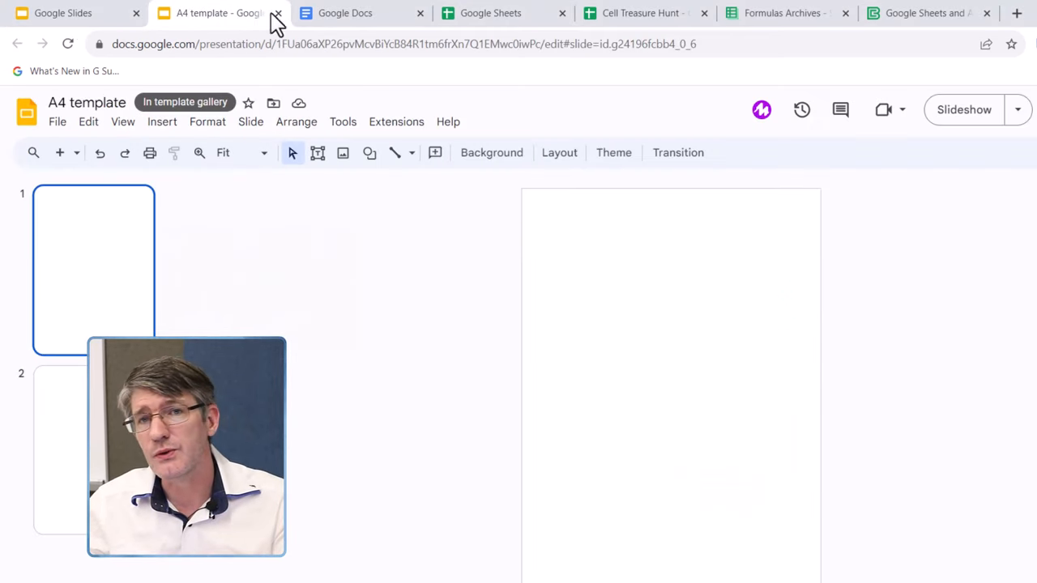
{"action": "mouse_move", "coordinate": [218, 30]}
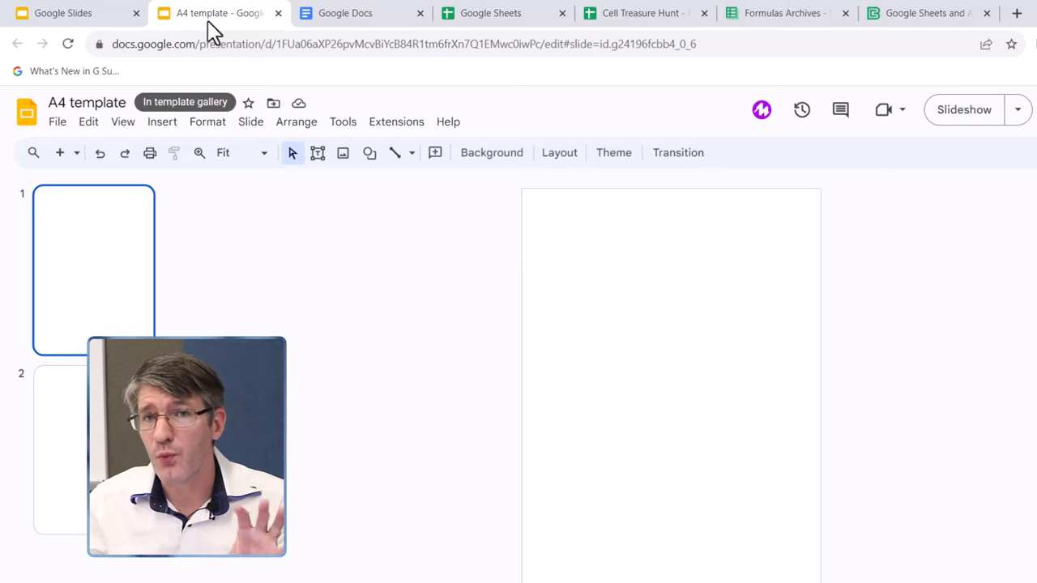
Browse the Docs, Sheets, Cell Treasure Hunt, Formulas Archives and Sheets tips tabs in turn
{"action": "left_click", "coordinate": [355, 13]}
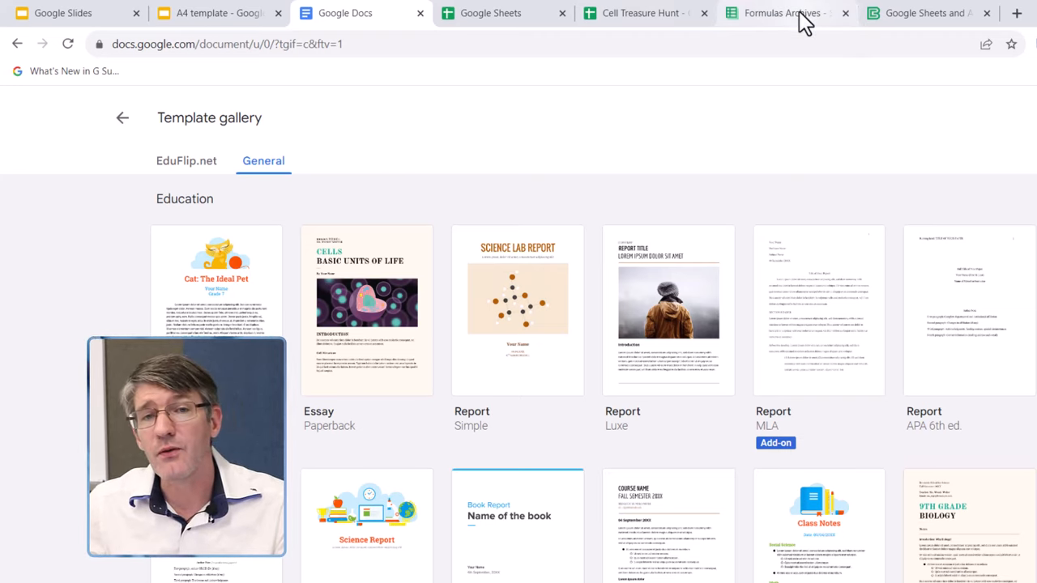
{"action": "left_click", "coordinate": [498, 13]}
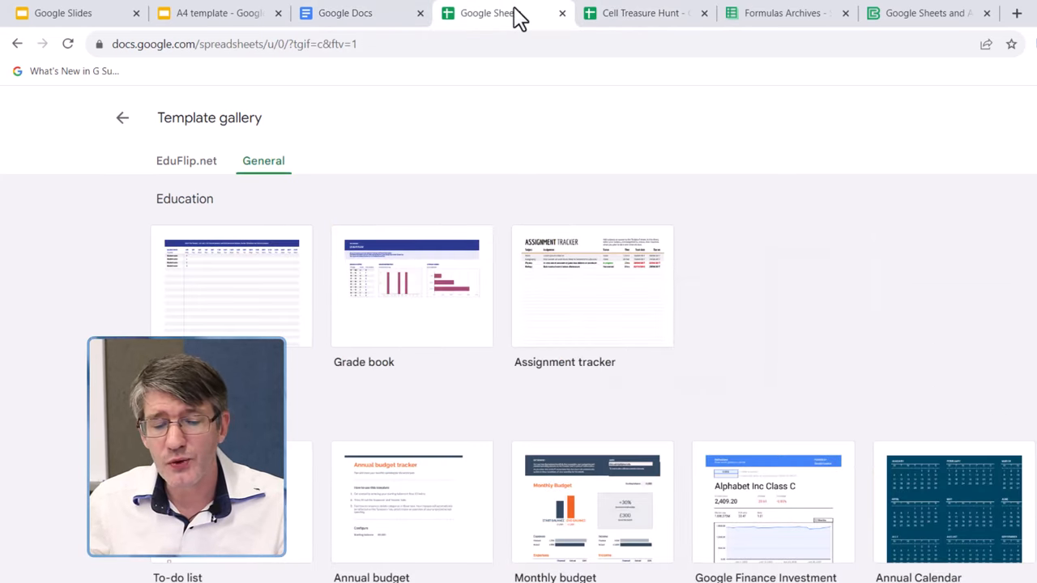
{"action": "left_click", "coordinate": [640, 13]}
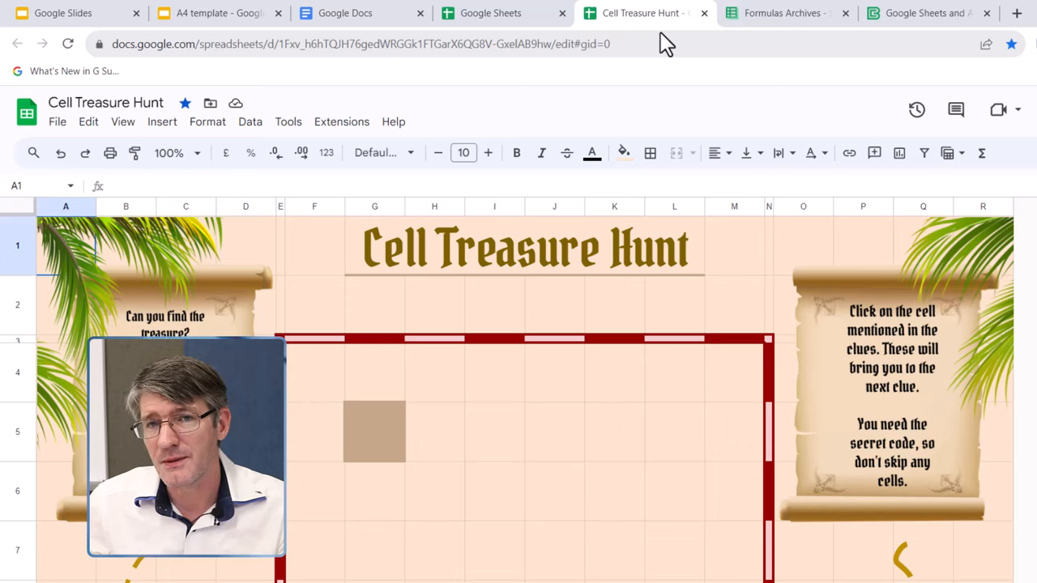
{"action": "mouse_move", "coordinate": [646, 212]}
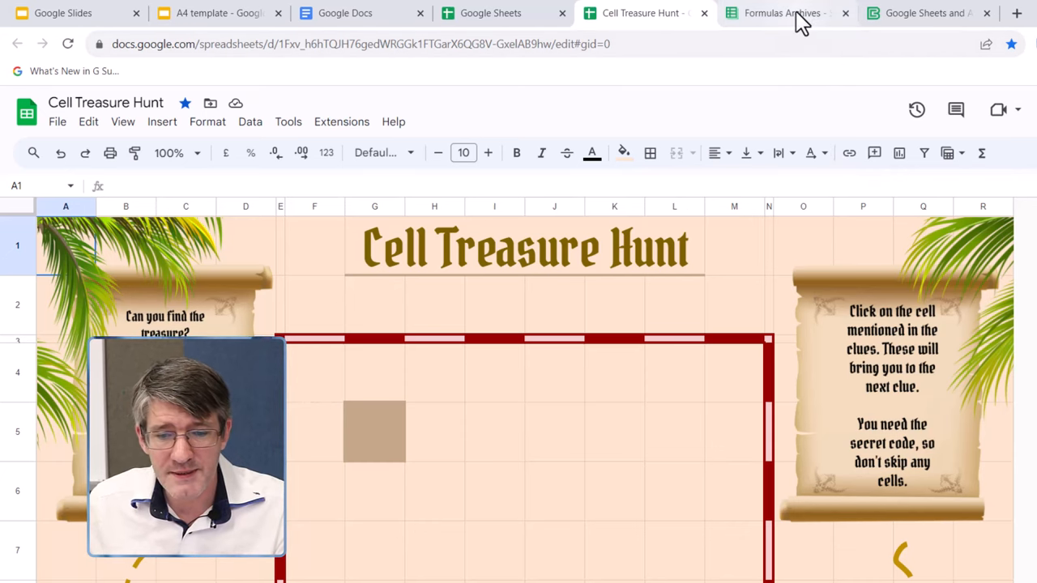
{"action": "left_click", "coordinate": [786, 14]}
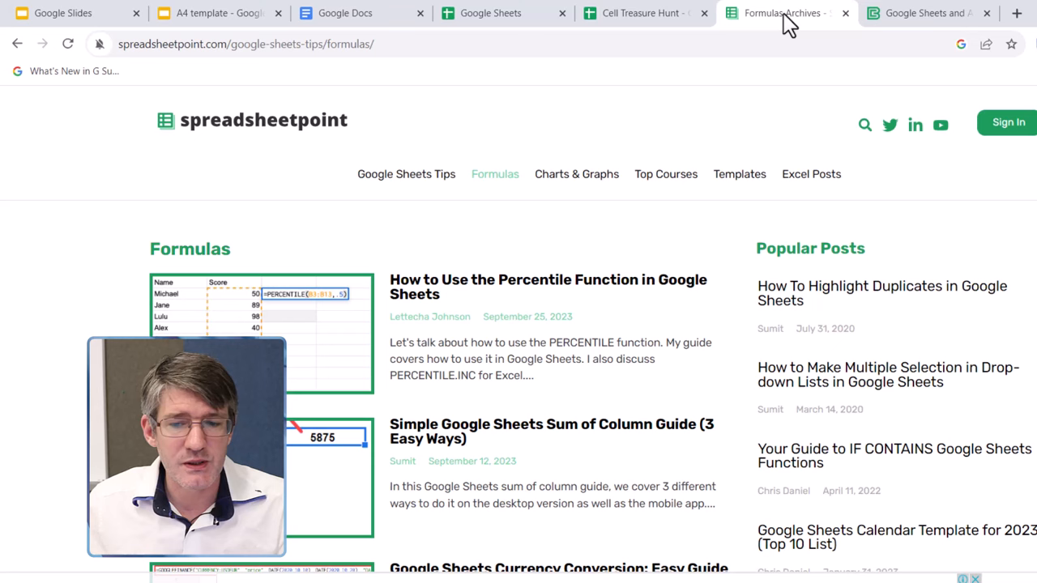
{"action": "left_click", "coordinate": [932, 13]}
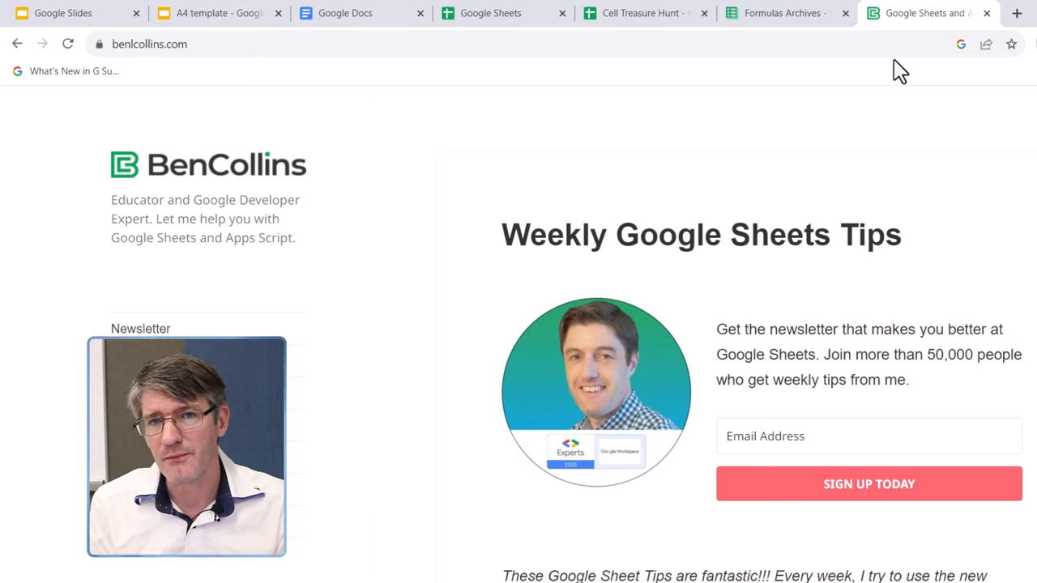
{"action": "left_click", "coordinate": [1015, 13]}
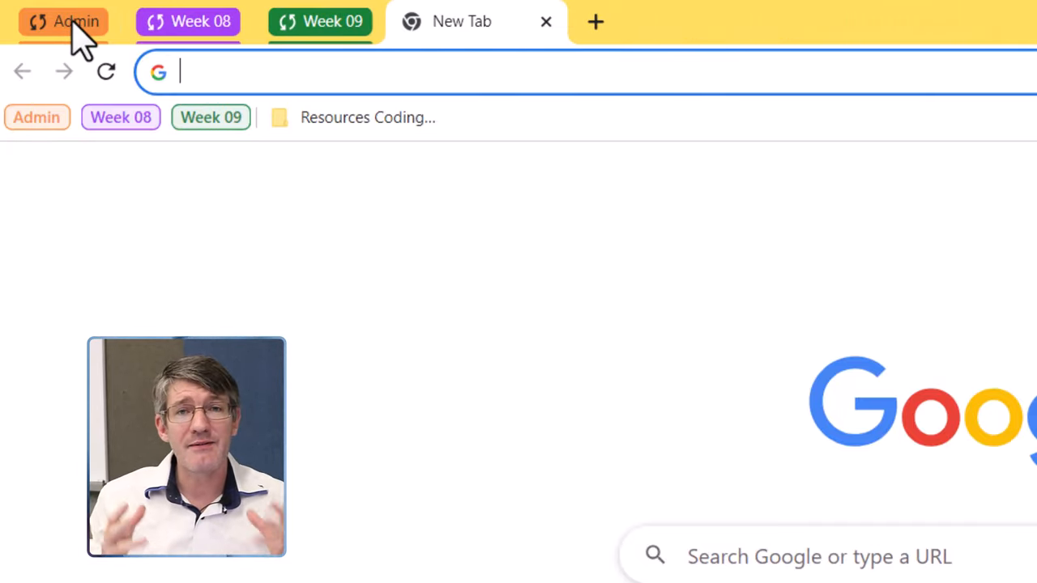
Expand the Week 08 group to reveal its two Docs, then collapse it again
{"action": "left_click", "coordinate": [188, 21]}
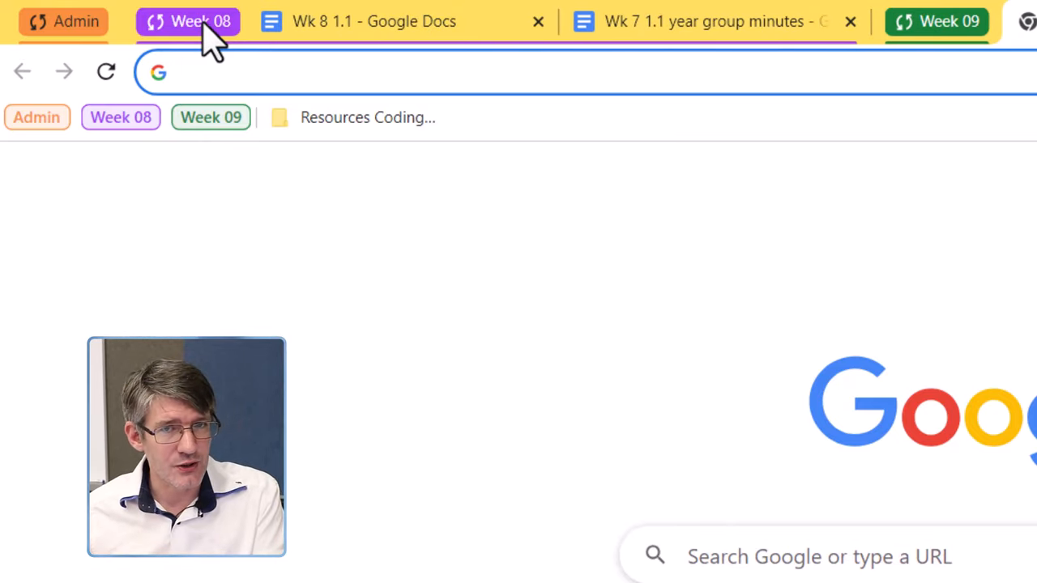
{"action": "left_click", "coordinate": [320, 21]}
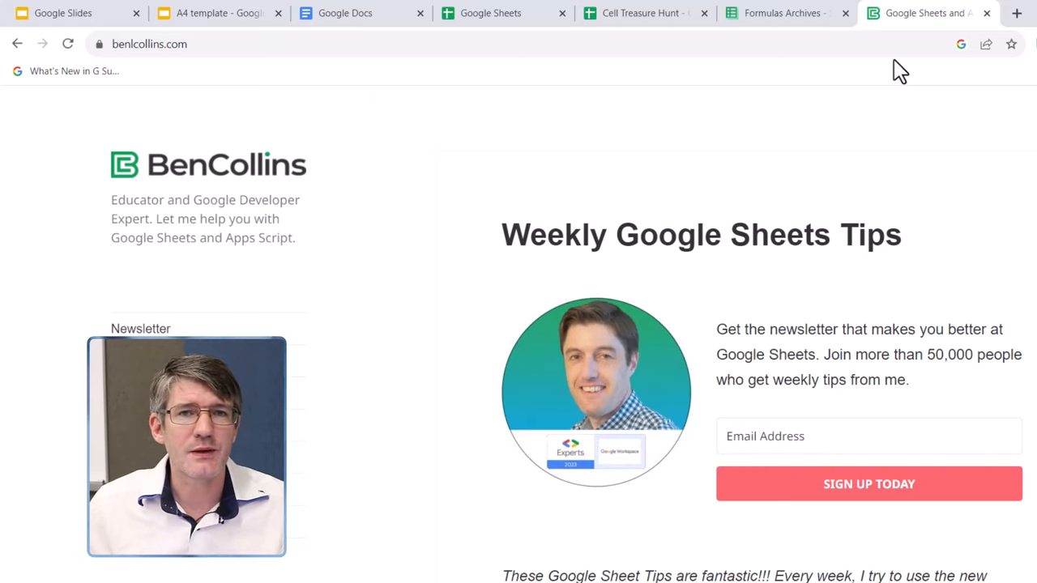
{"action": "mouse_move", "coordinate": [841, 91]}
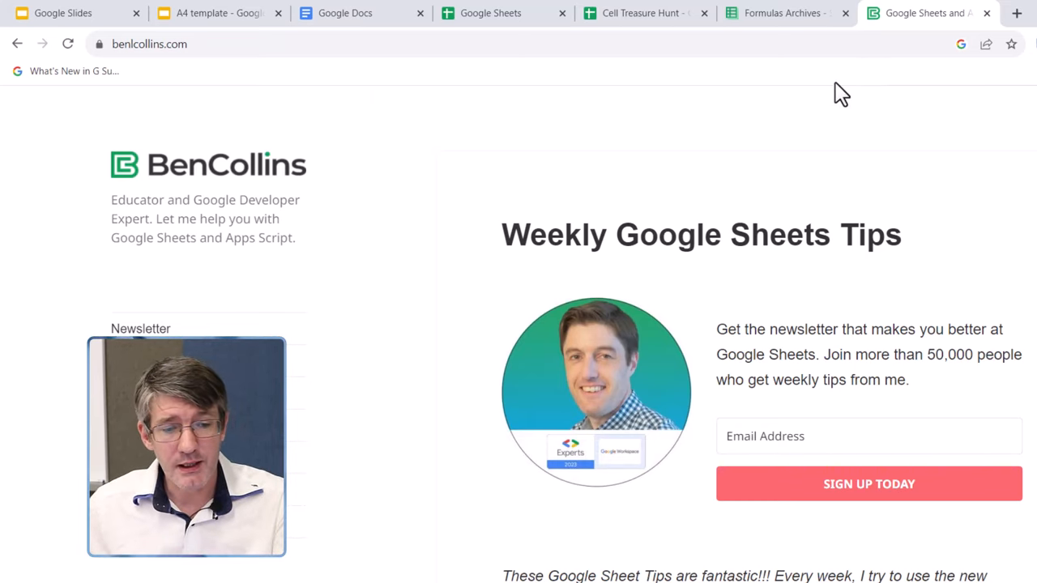
Select the Google Slides and A4 template tabs and group them as yellow 'Slides'
{"action": "left_click", "coordinate": [65, 13]}
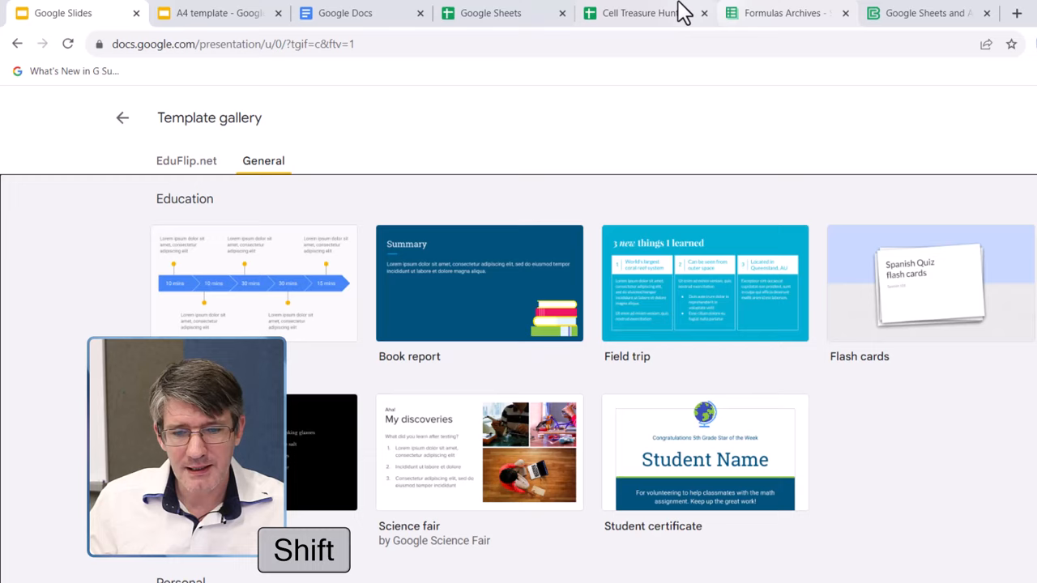
{"action": "left_click", "coordinate": [640, 13]}
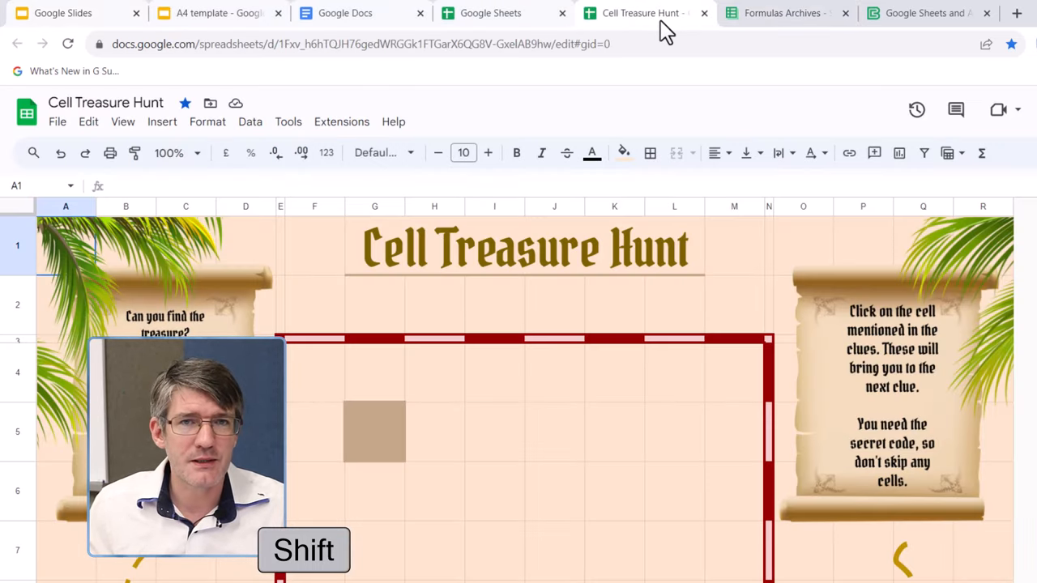
{"action": "left_click", "coordinate": [73, 13]}
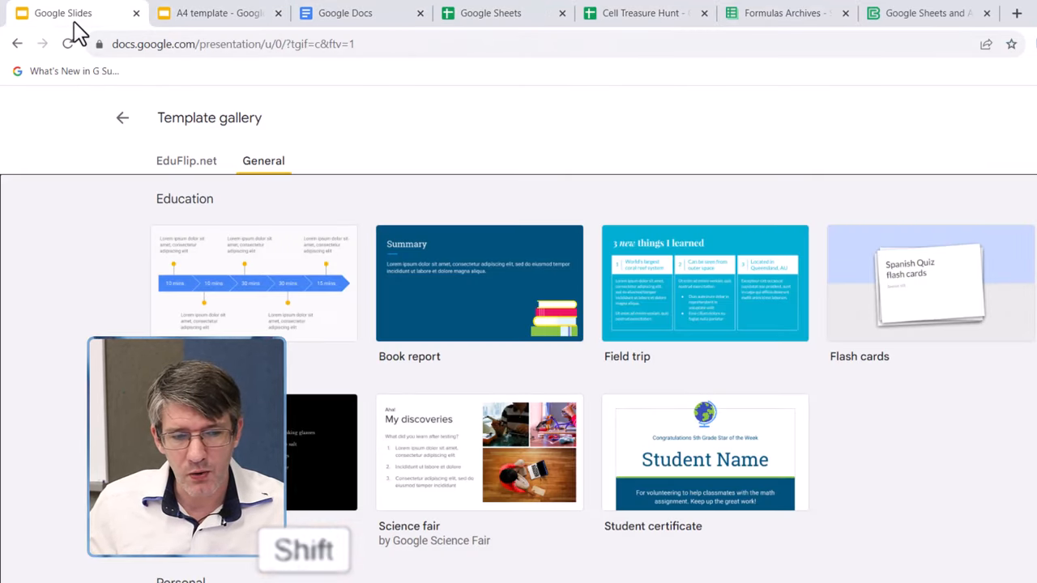
{"action": "left_click", "coordinate": [344, 13]}
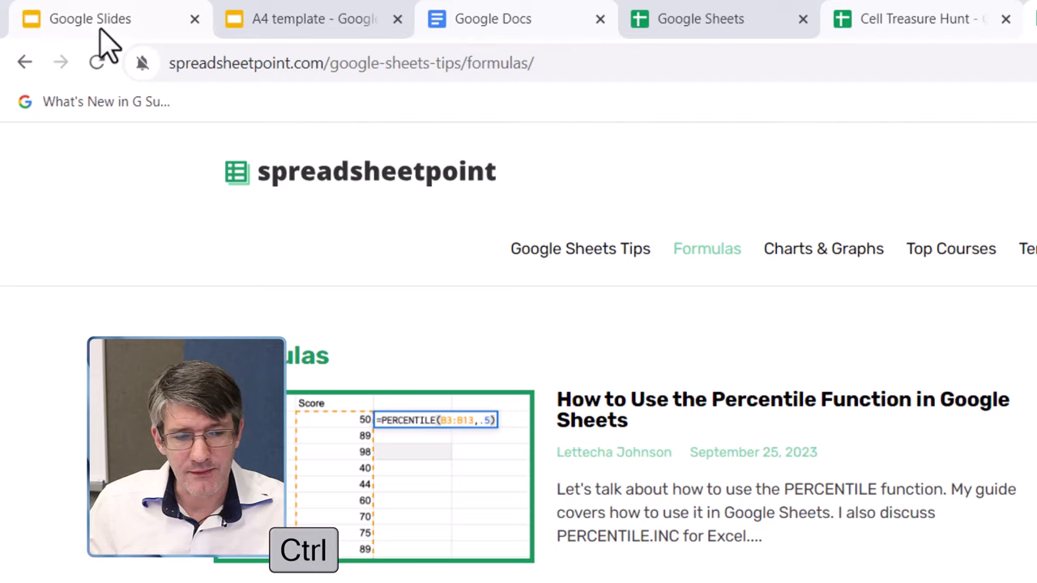
{"action": "left_click", "coordinate": [304, 19]}
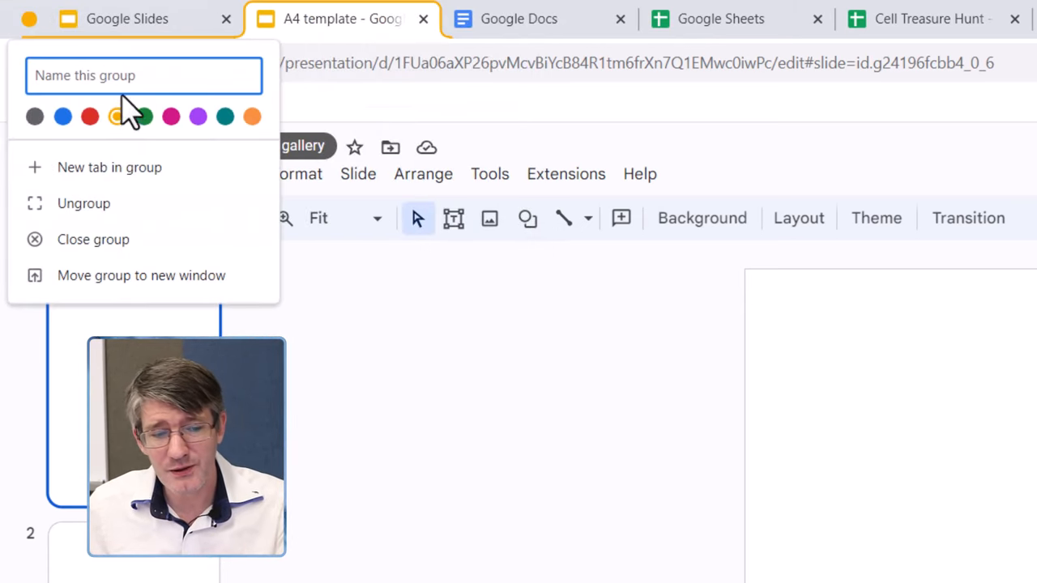
{"action": "type", "text": "Slid"}
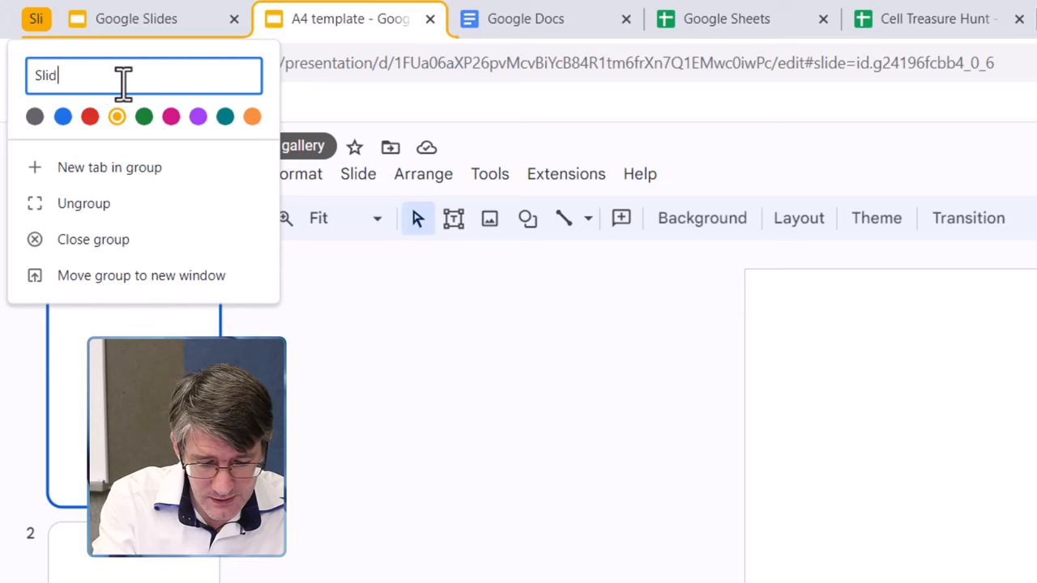
{"action": "type", "text": "es"}
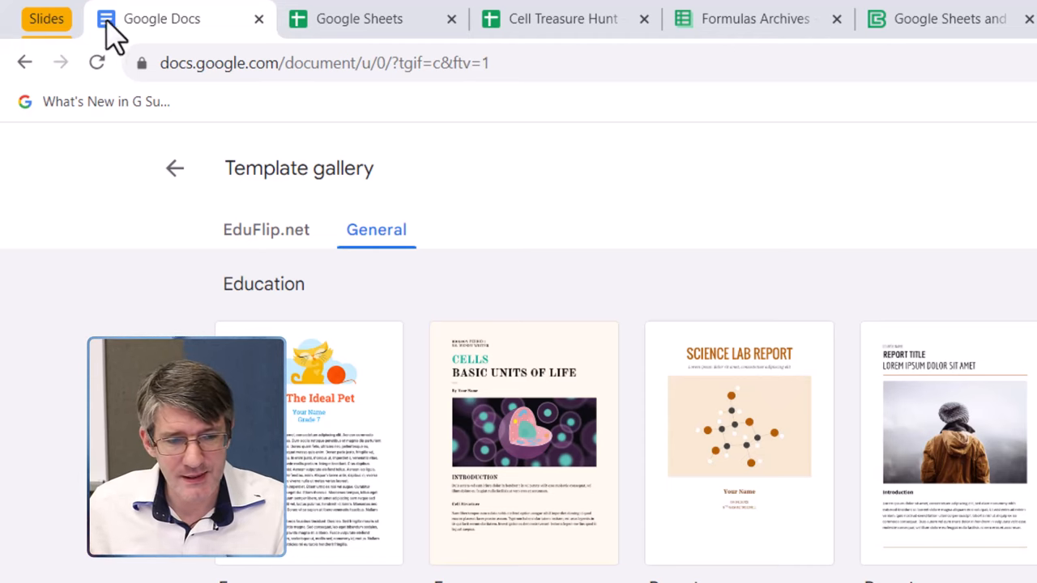
Move the Google Docs tab into a new blue group named 'Docs'
{"action": "right_click", "coordinate": [162, 18]}
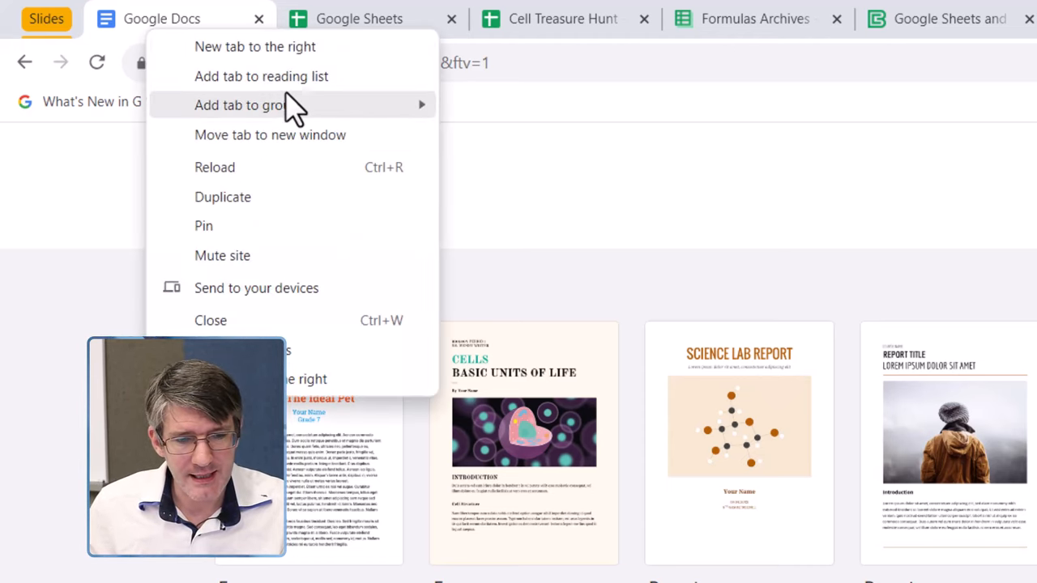
{"action": "left_click", "coordinate": [243, 105]}
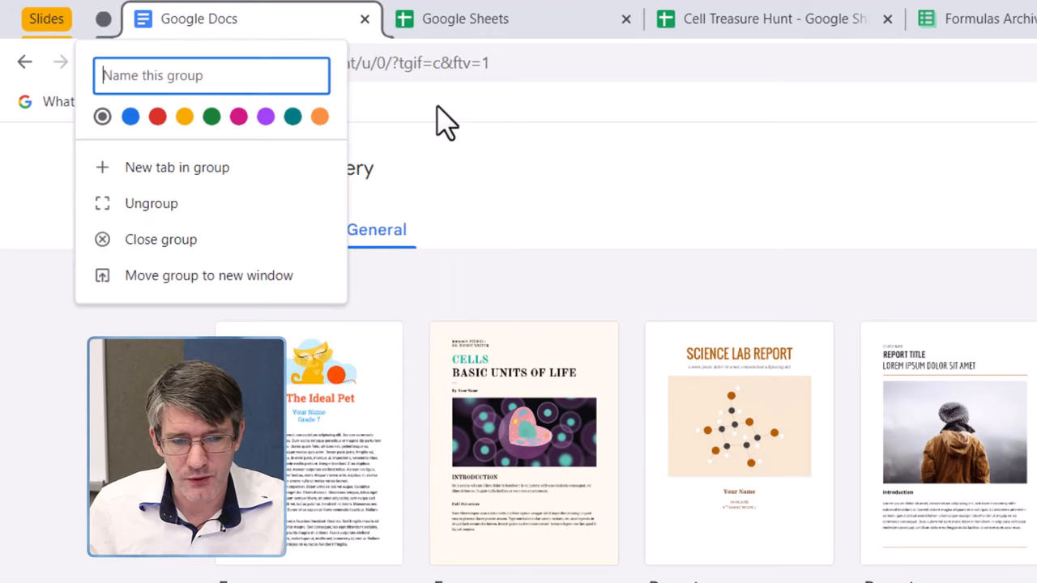
{"action": "left_click", "coordinate": [129, 117]}
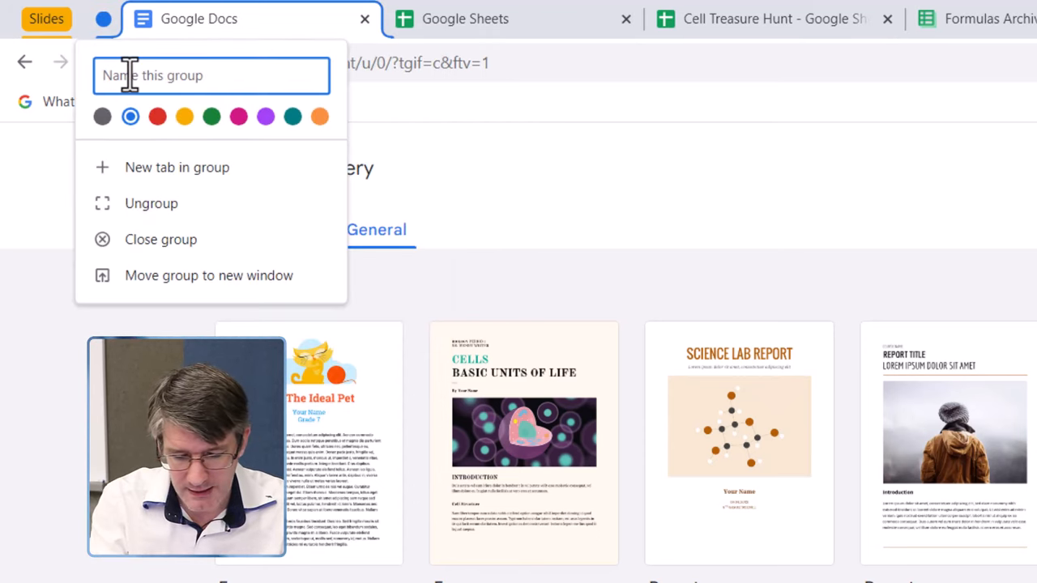
{"action": "type", "text": "Docs"}
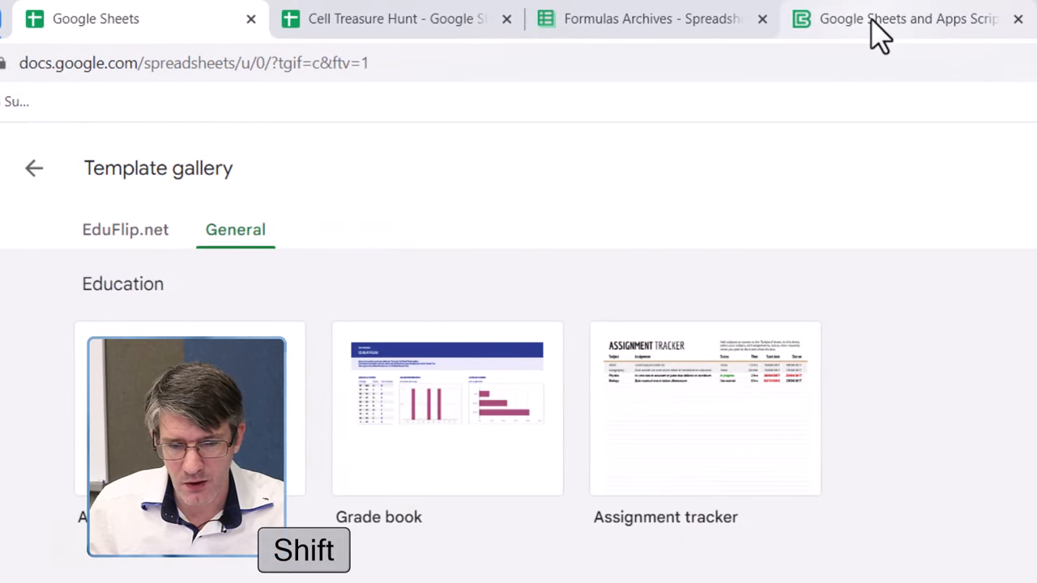
Add the selected Sheets tabs to a new tab group and begin naming it
{"action": "right_click", "coordinate": [122, 19]}
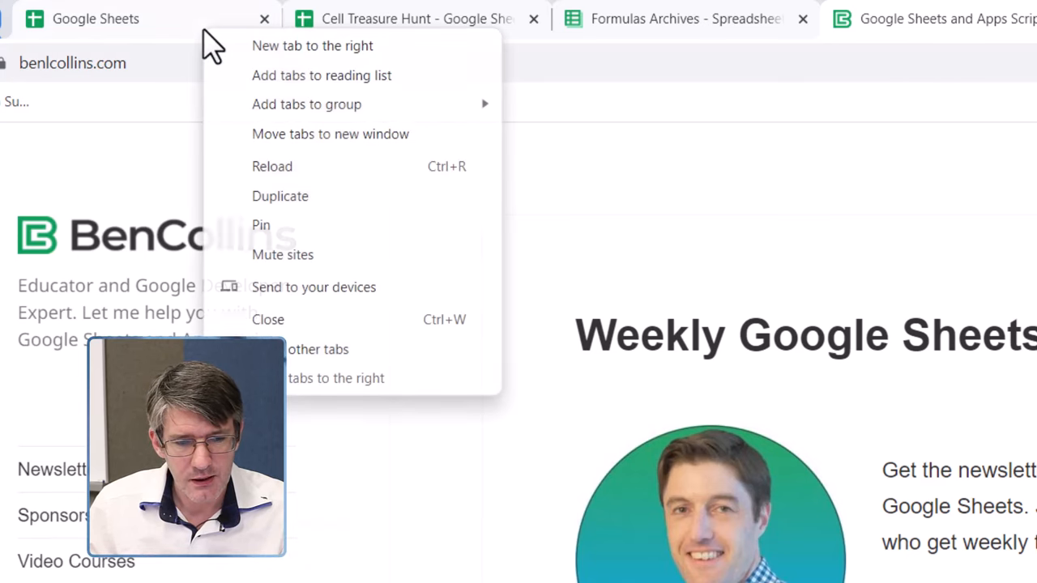
{"action": "left_click", "coordinate": [306, 103]}
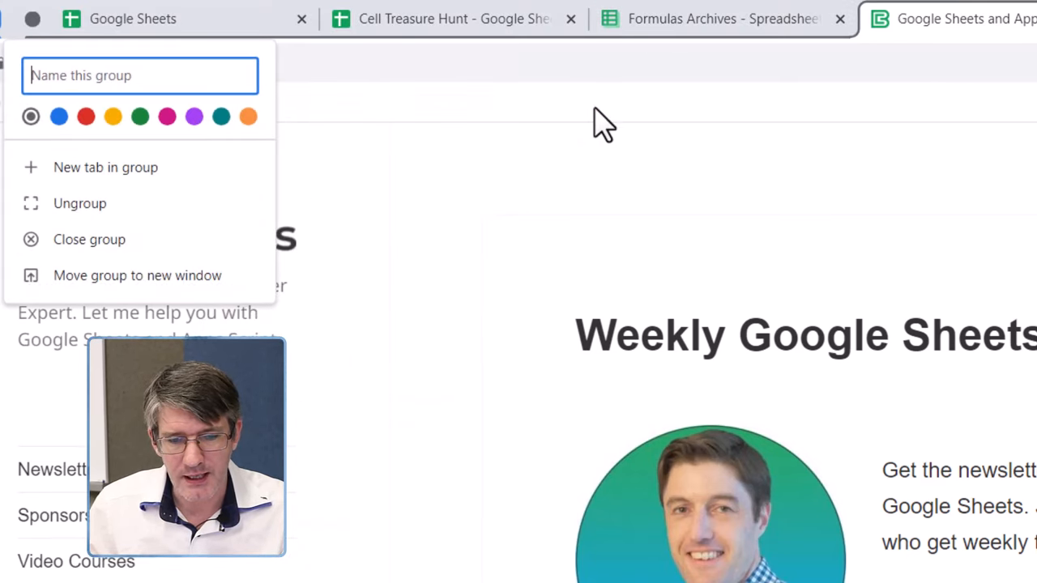
{"action": "left_click", "coordinate": [139, 116]}
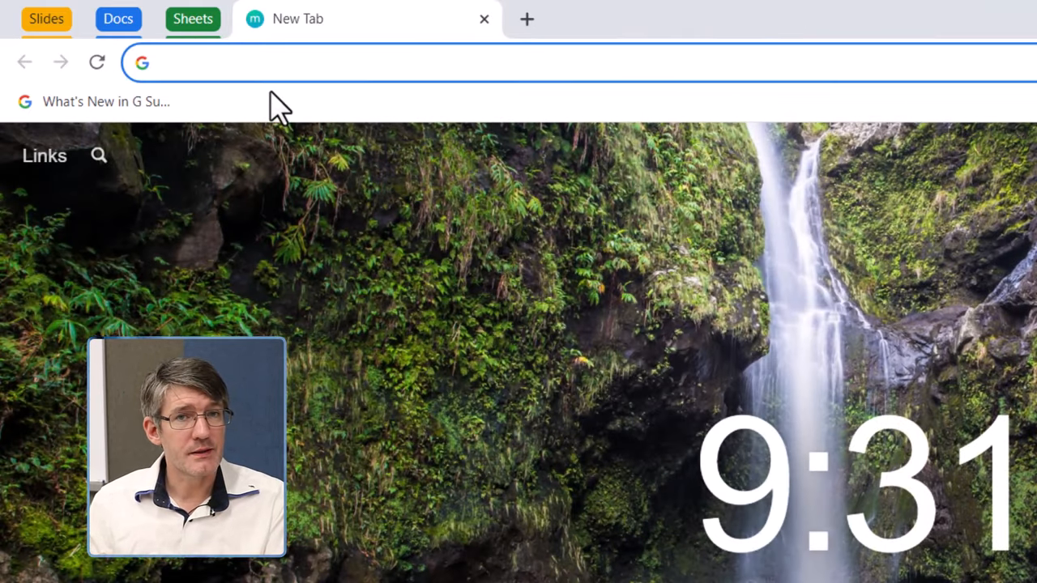
Open the Sheets group's options to check its name and green colour
{"action": "right_click", "coordinate": [192, 19]}
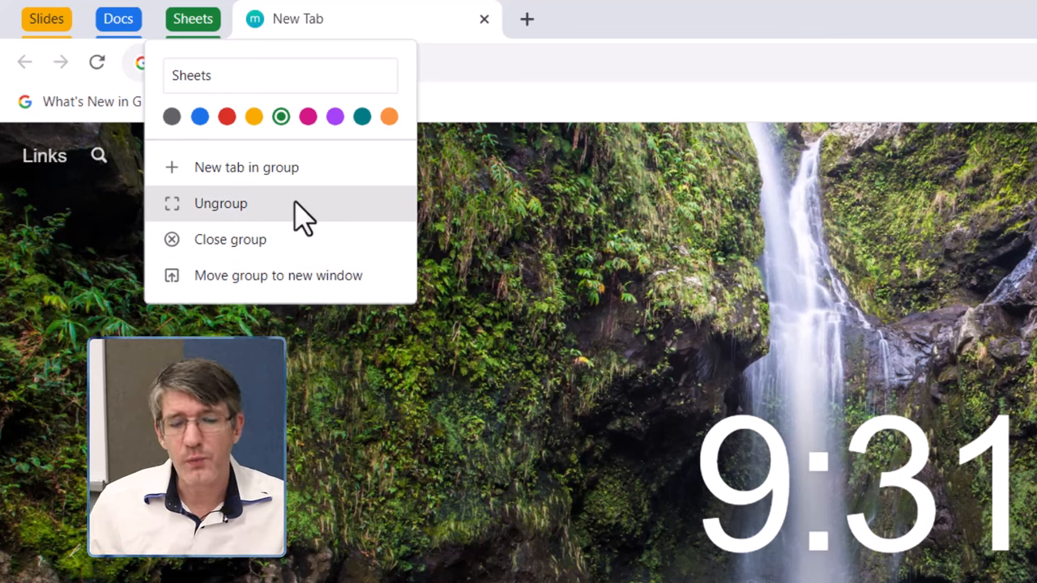
{"action": "mouse_move", "coordinate": [493, 146]}
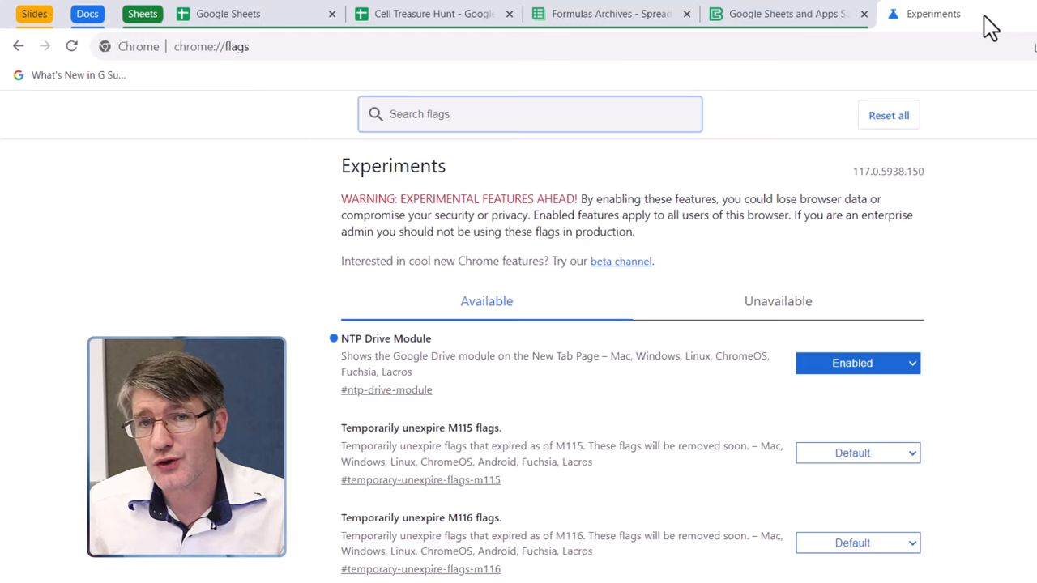
Search flags for 'tab group' and set Tab Groups Save to Enabled
{"action": "type", "text": "tab g"}
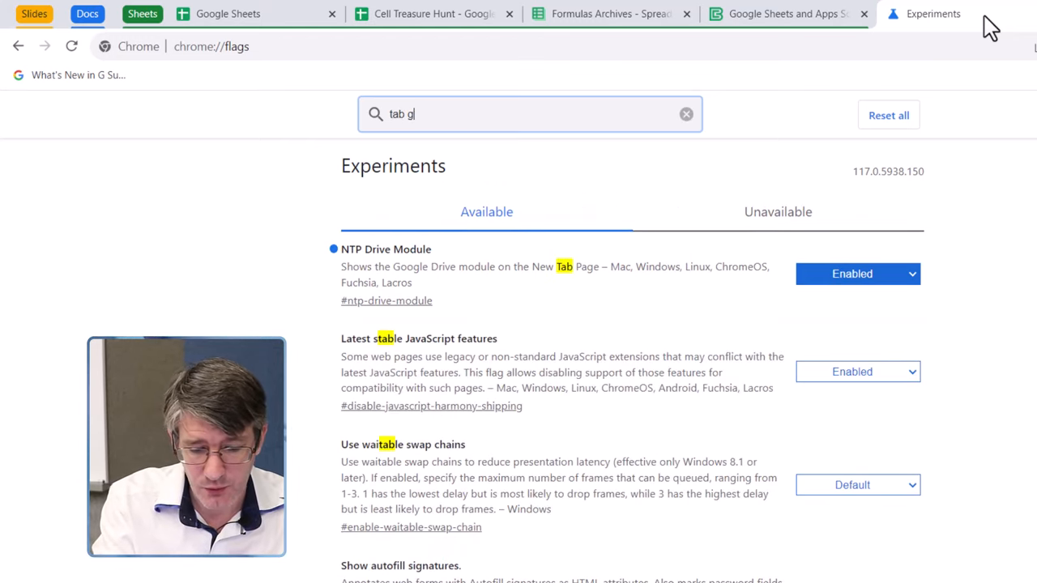
{"action": "type", "text": "roup"}
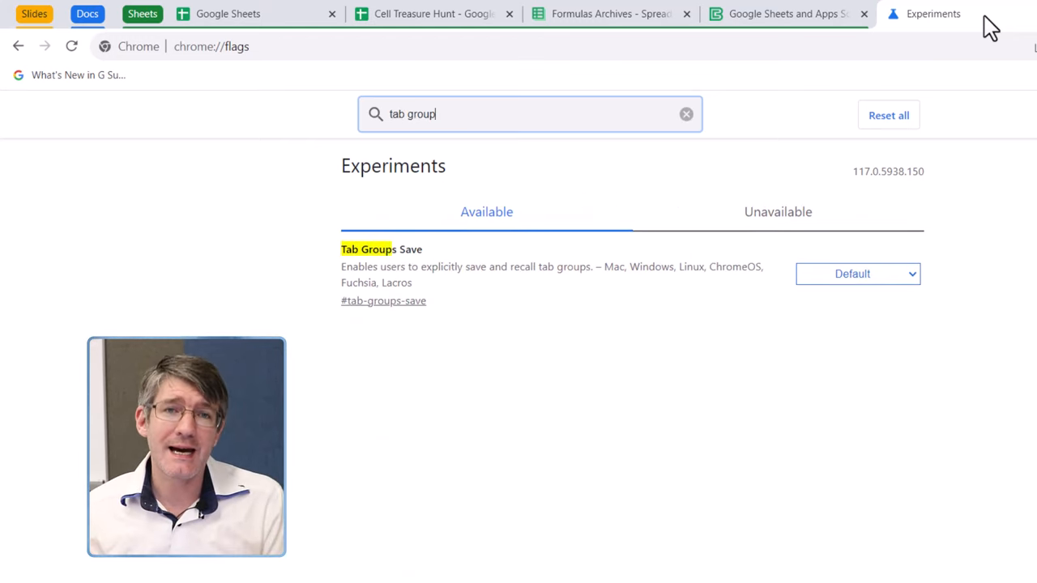
{"action": "mouse_move", "coordinate": [943, 201]}
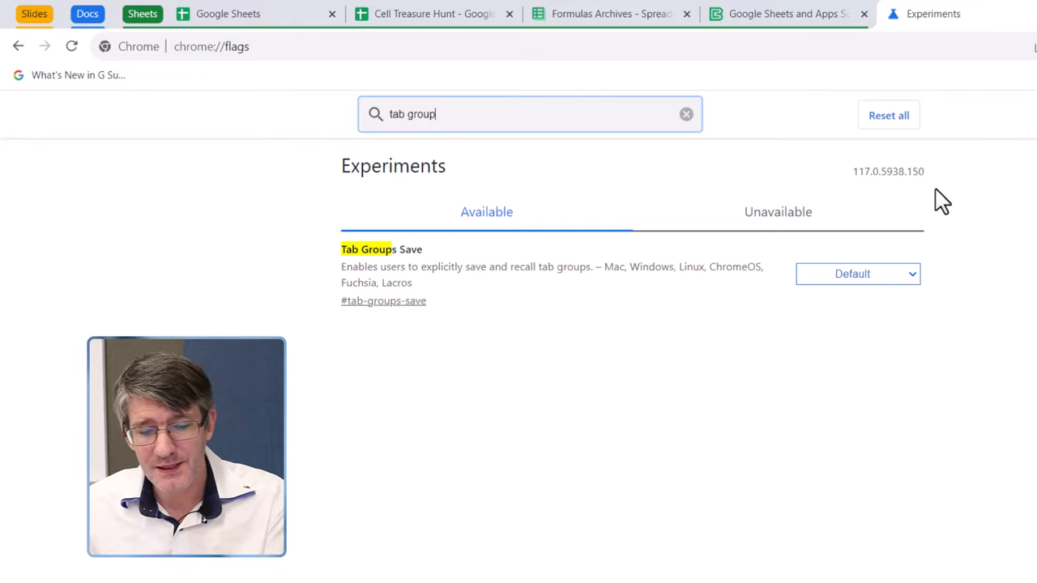
{"action": "left_click", "coordinate": [857, 273]}
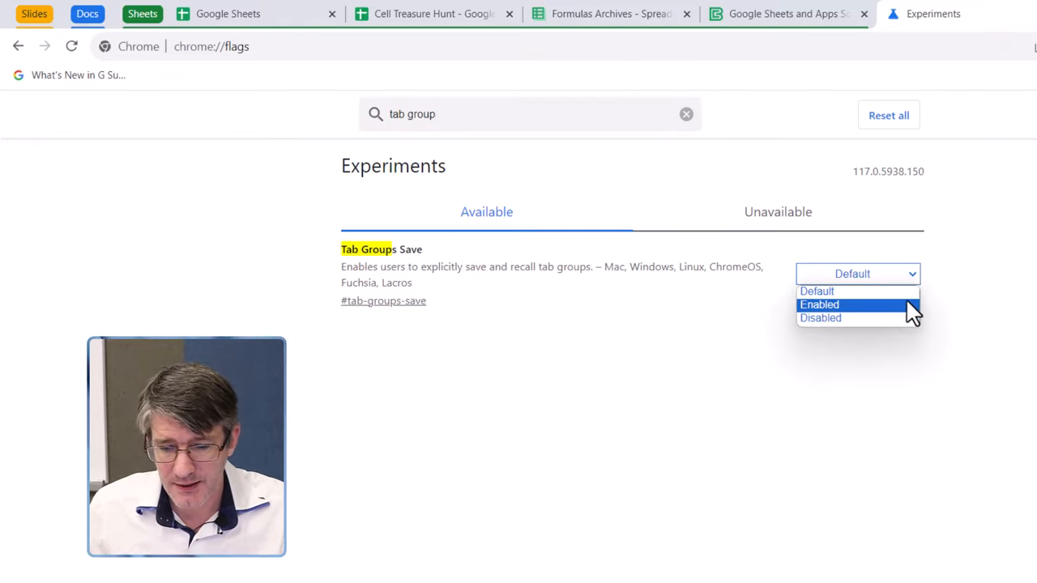
{"action": "left_click", "coordinate": [819, 304]}
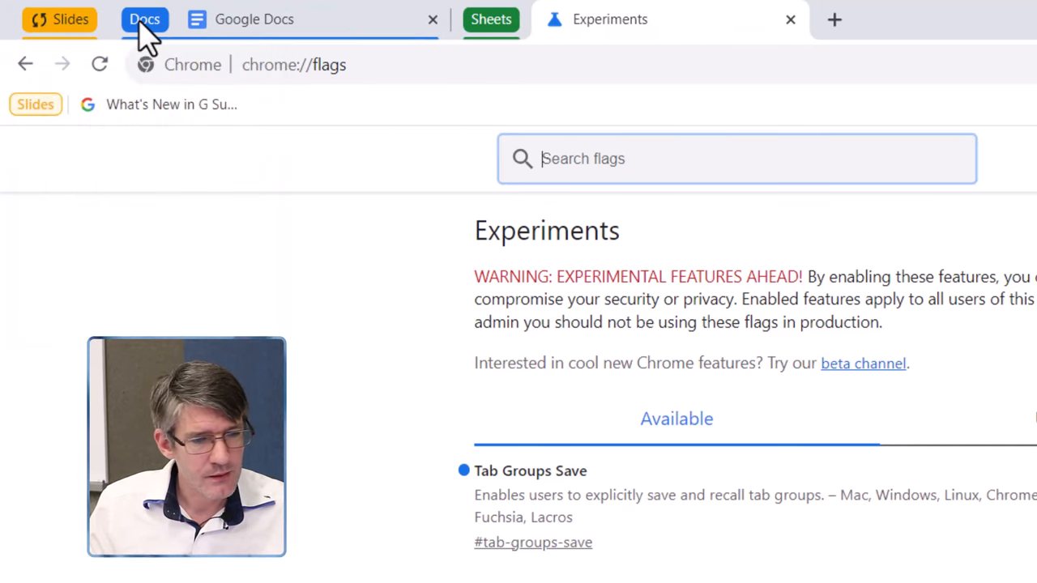
Switch on Save group for the Docs and Sheets tab groups
{"action": "left_click", "coordinate": [144, 20]}
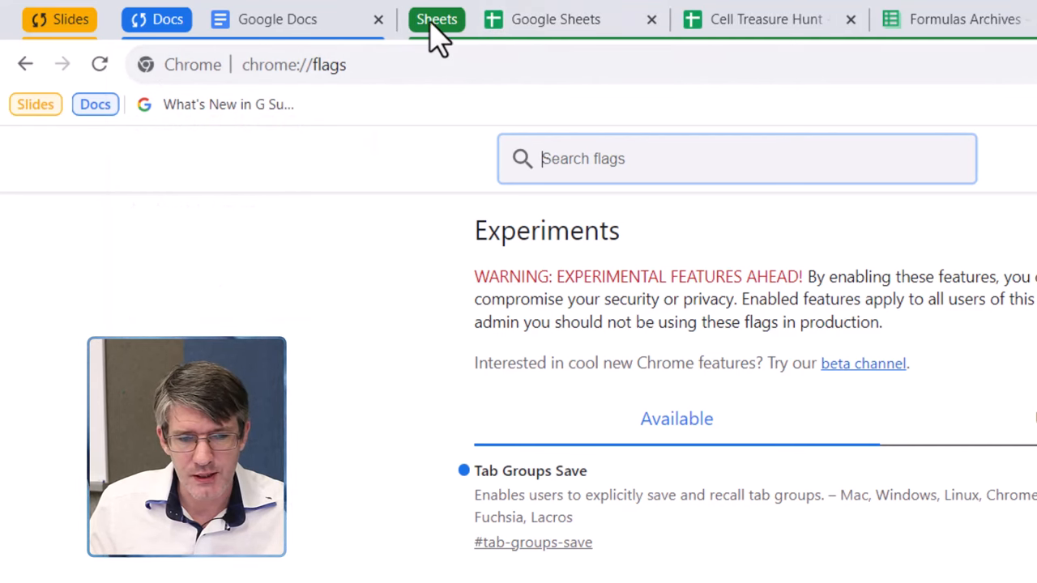
{"action": "left_click", "coordinate": [437, 19]}
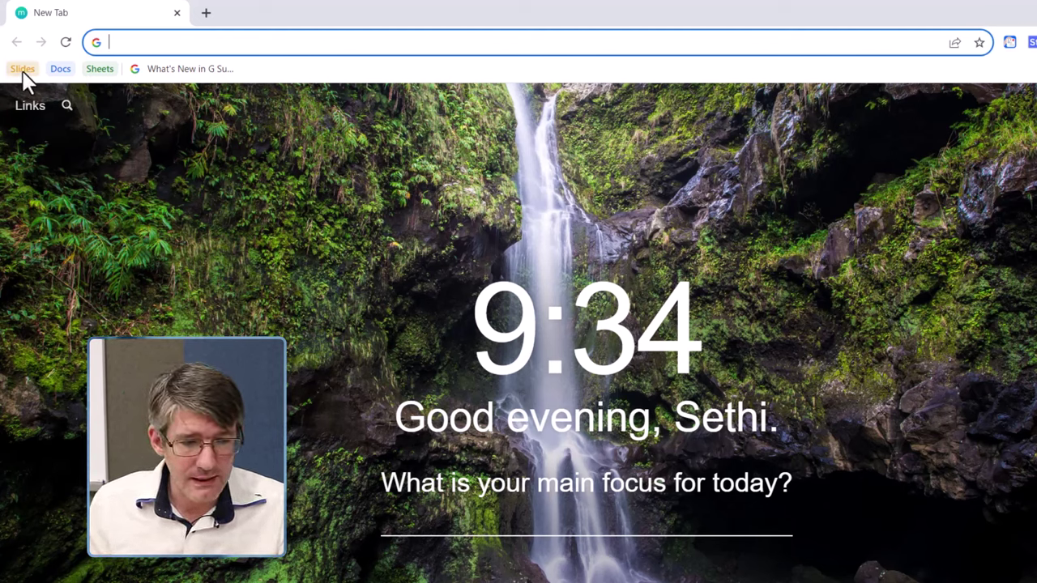
{"action": "mouse_move", "coordinate": [101, 77]}
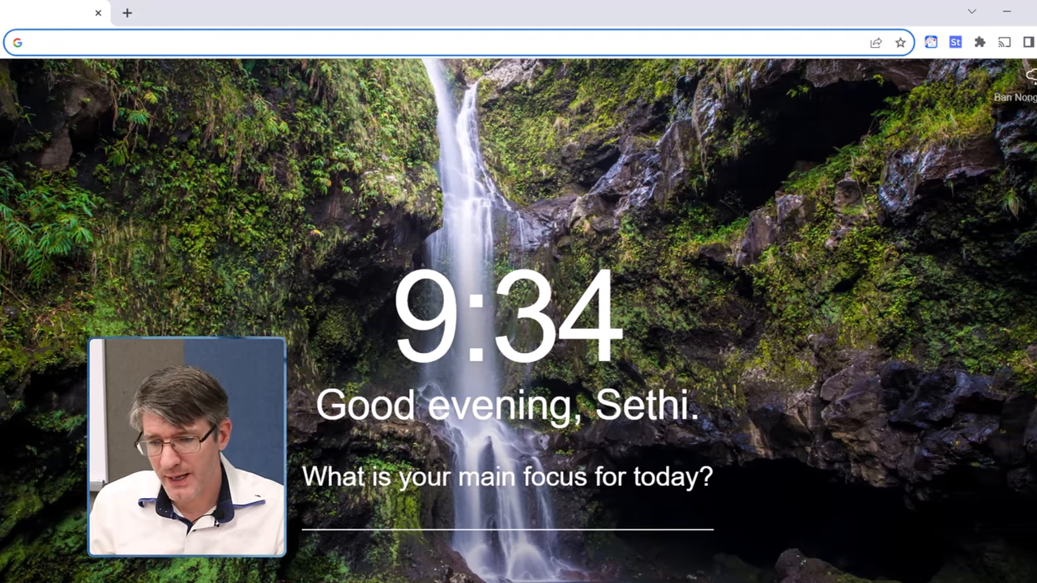
Go to Chrome Settings through the three-dot browser menu
{"action": "left_click", "coordinate": [1026, 43]}
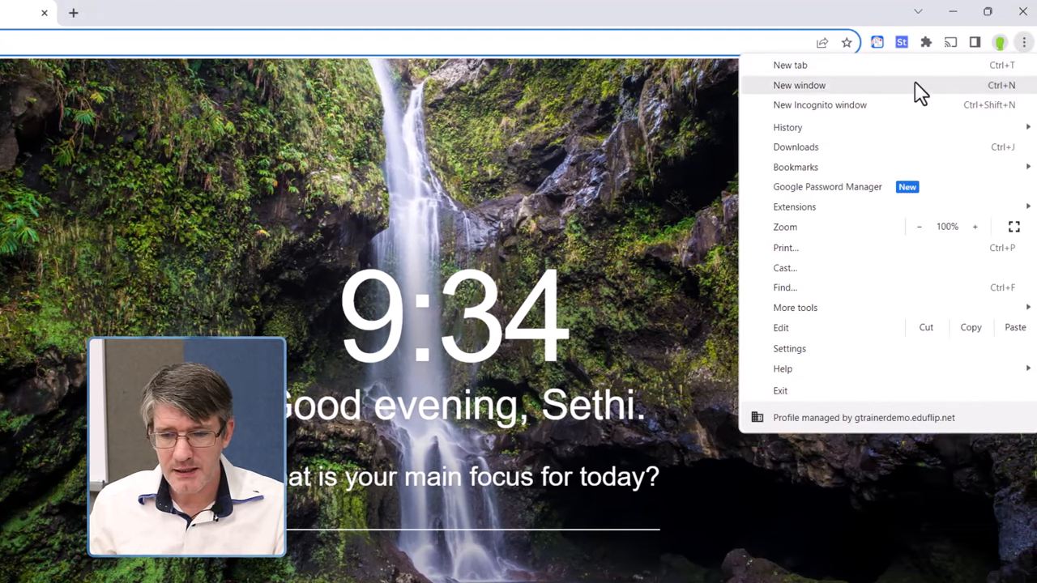
{"action": "mouse_move", "coordinate": [836, 363]}
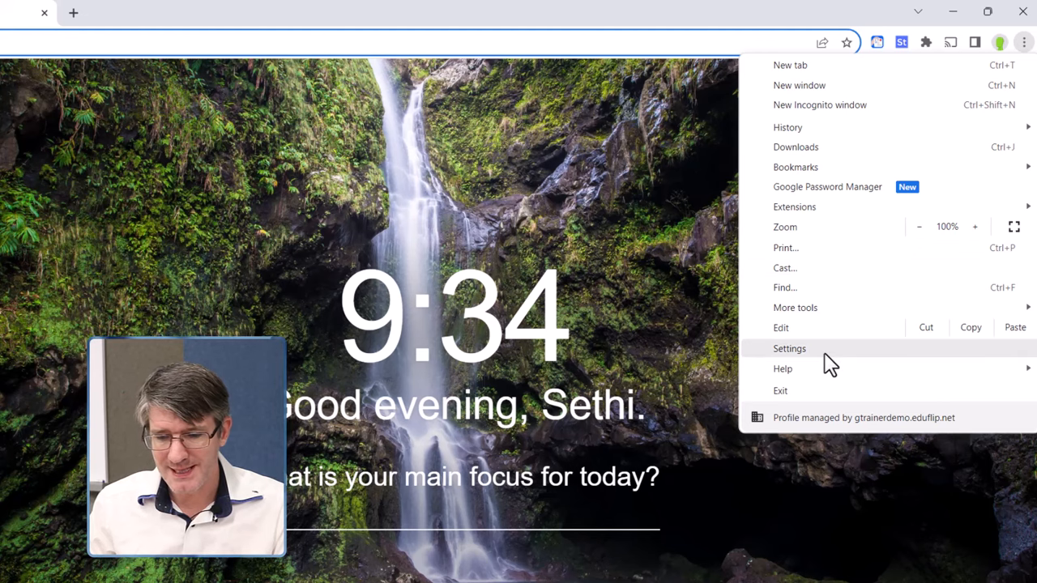
{"action": "left_click", "coordinate": [789, 349]}
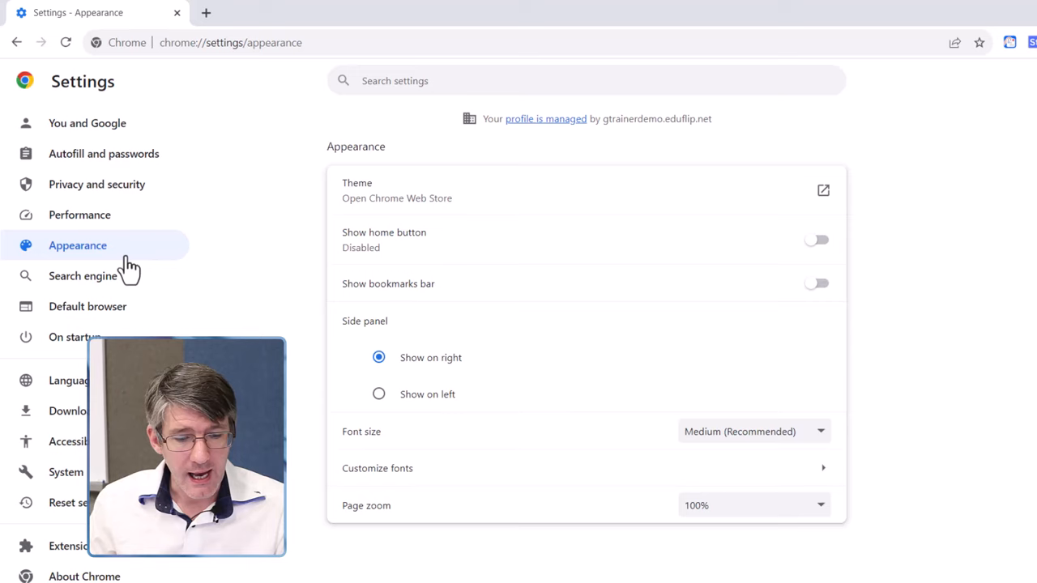
{"action": "mouse_move", "coordinate": [636, 281]}
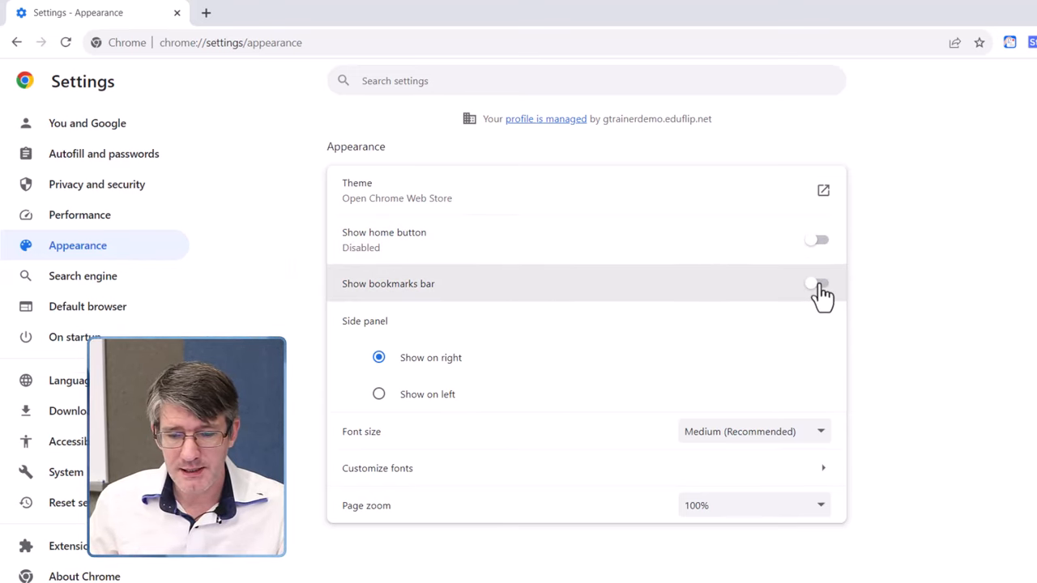
Turn on Show bookmarks bar, then bring up the Slides group's options
{"action": "left_click", "coordinate": [818, 283]}
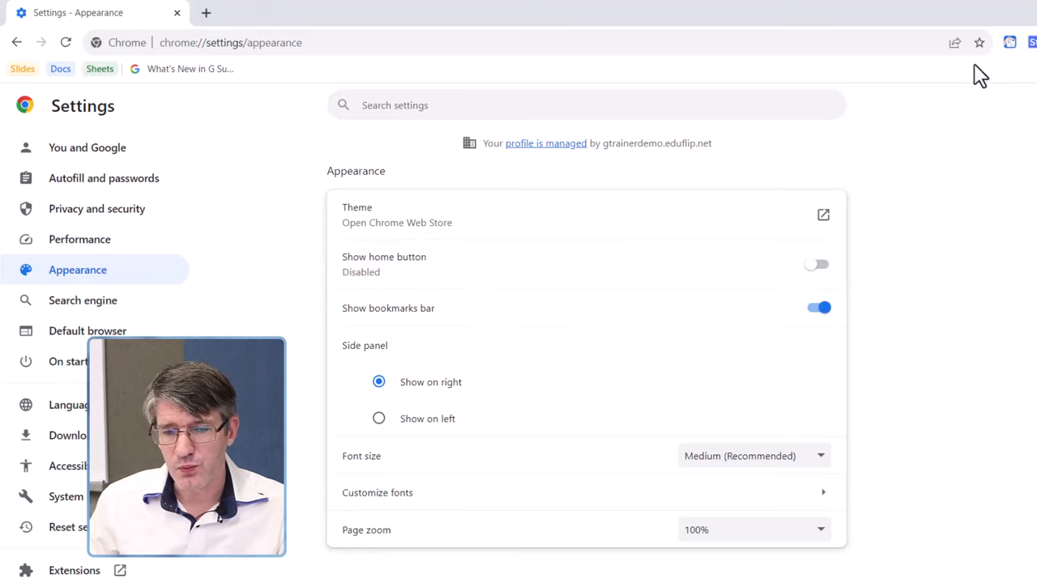
{"action": "mouse_move", "coordinate": [61, 69]}
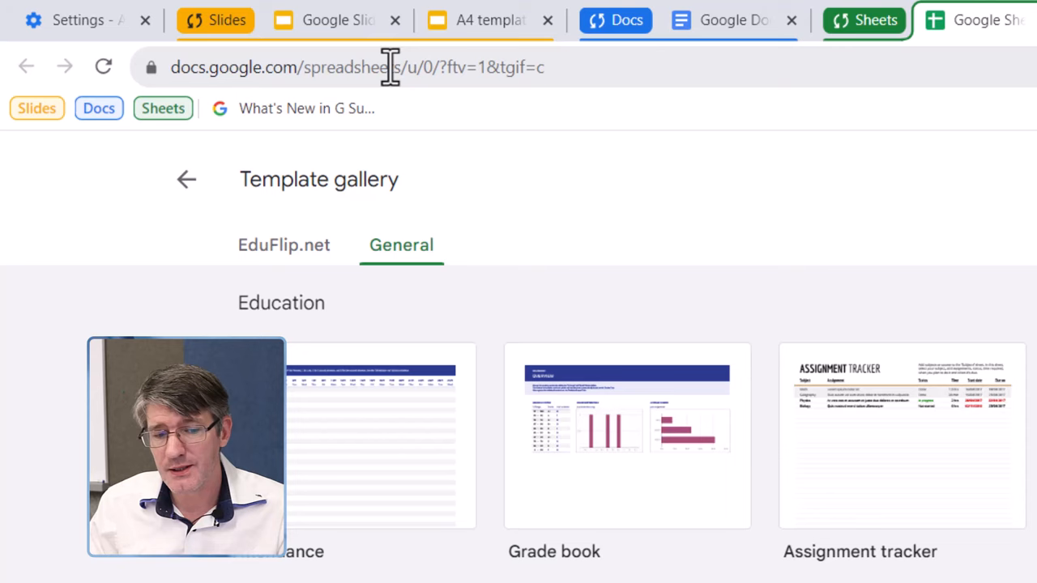
{"action": "right_click", "coordinate": [226, 19]}
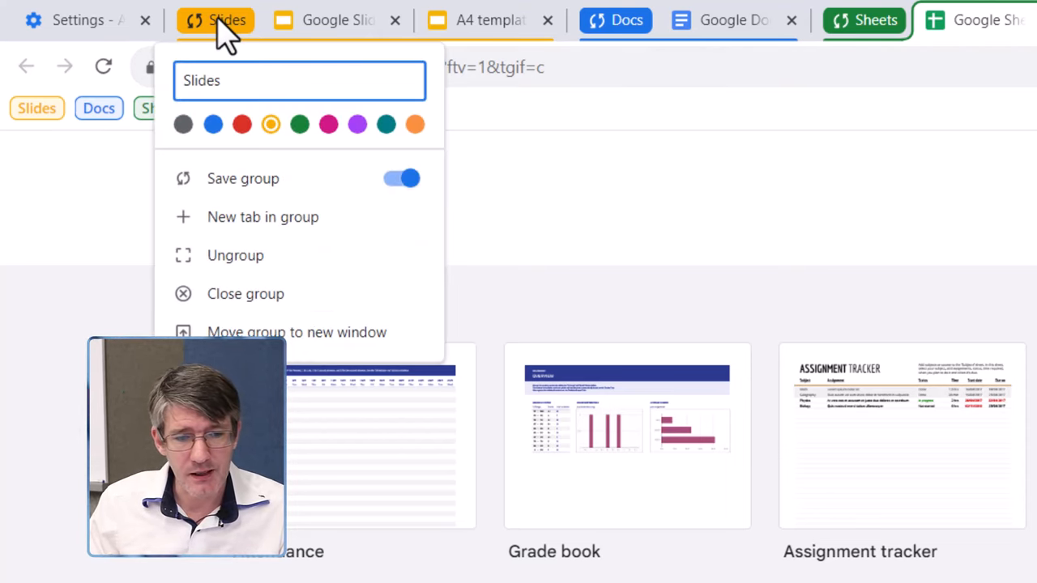